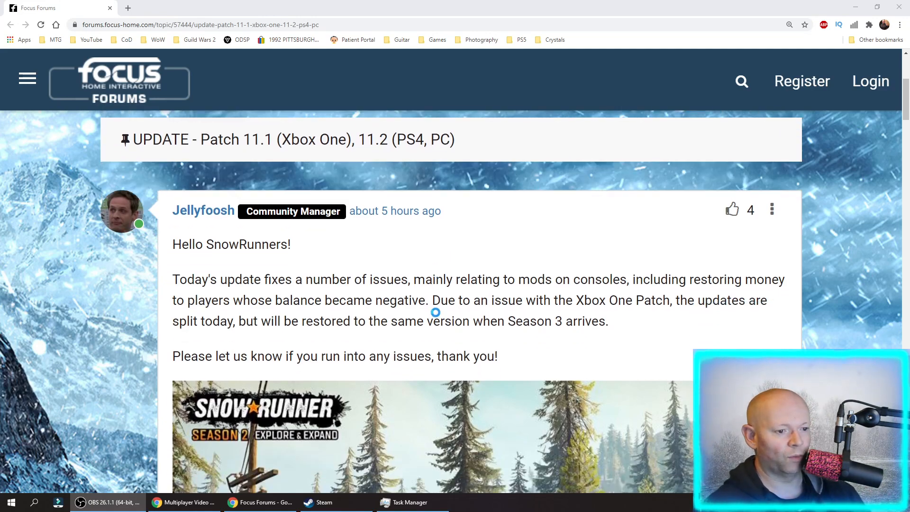
scroll(down, 3)
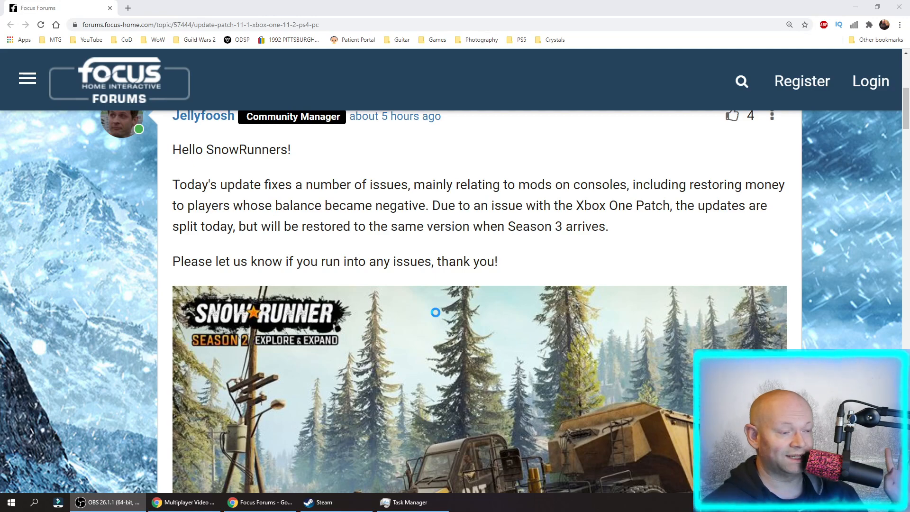
mouse_move(422, 308)
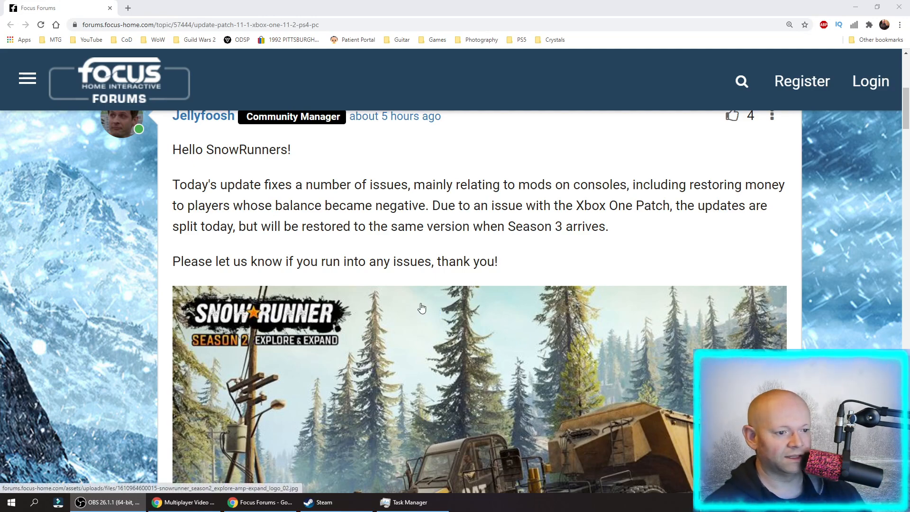
scroll(down, 3)
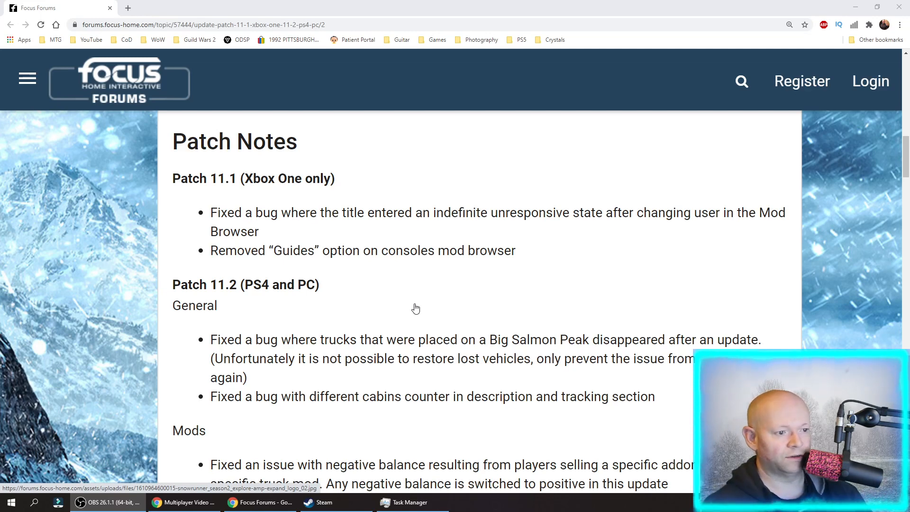
scroll(down, 3)
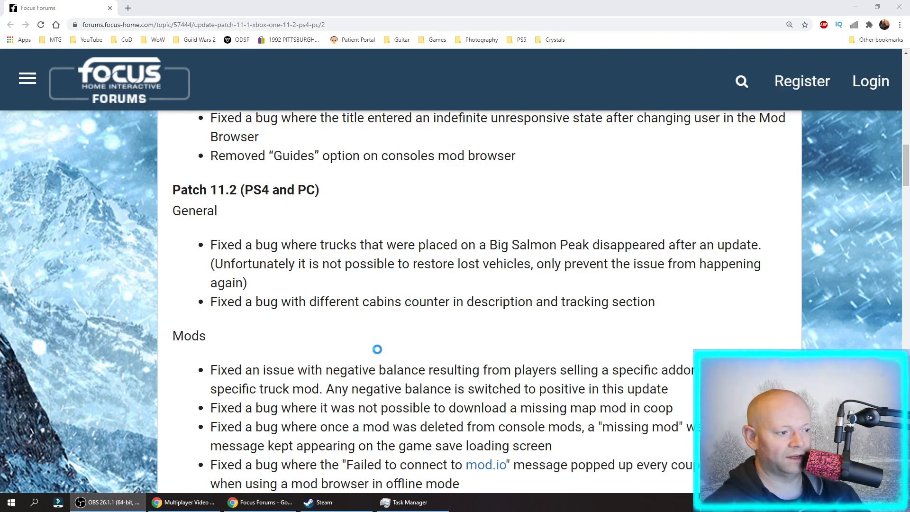
scroll(down, 3)
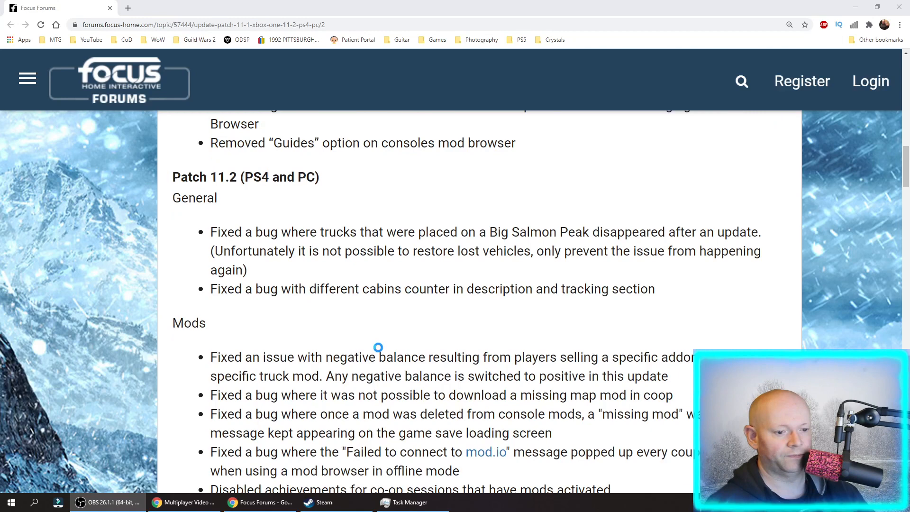
scroll(down, 3)
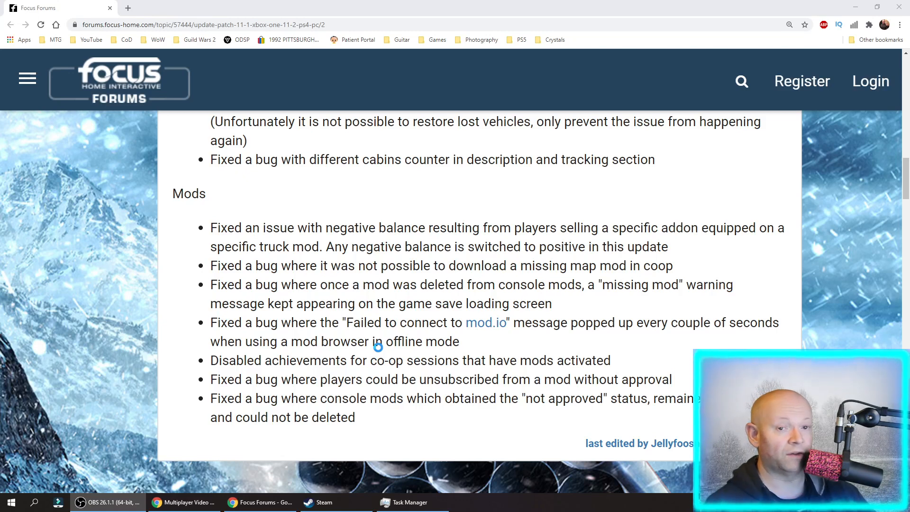
mouse_move(355, 385)
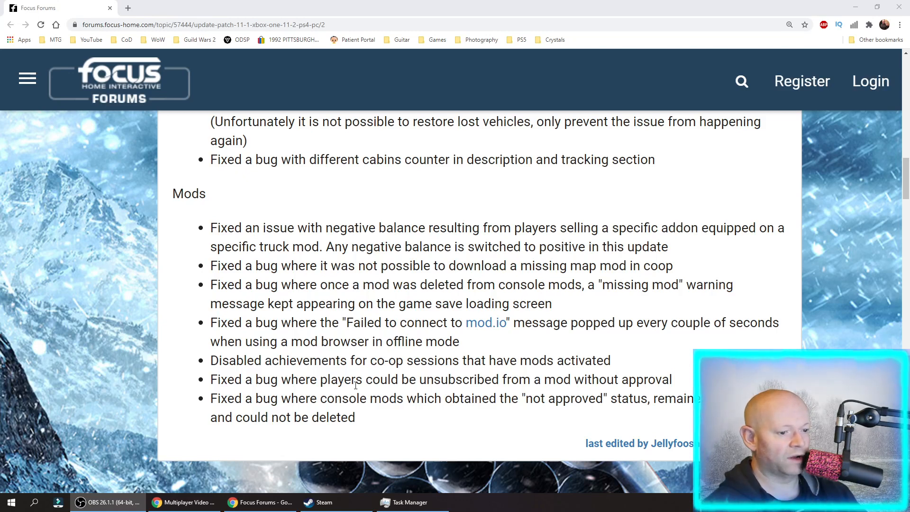
scroll(down, 3)
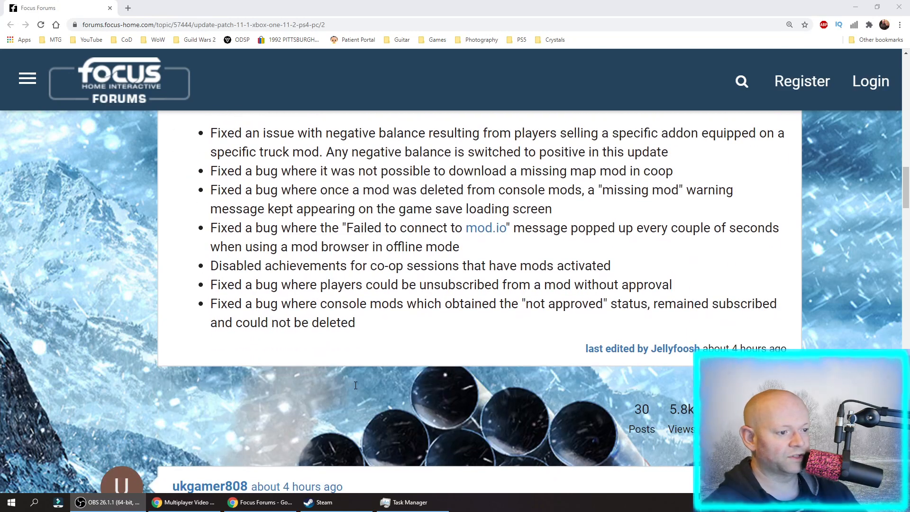